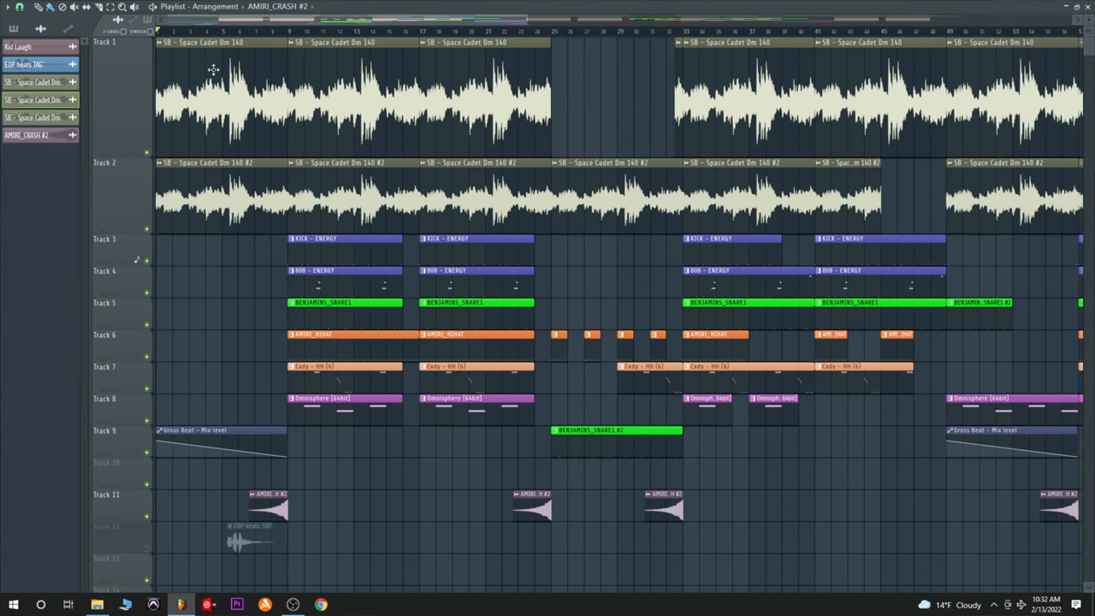
pyautogui.moveTo(625, 338)
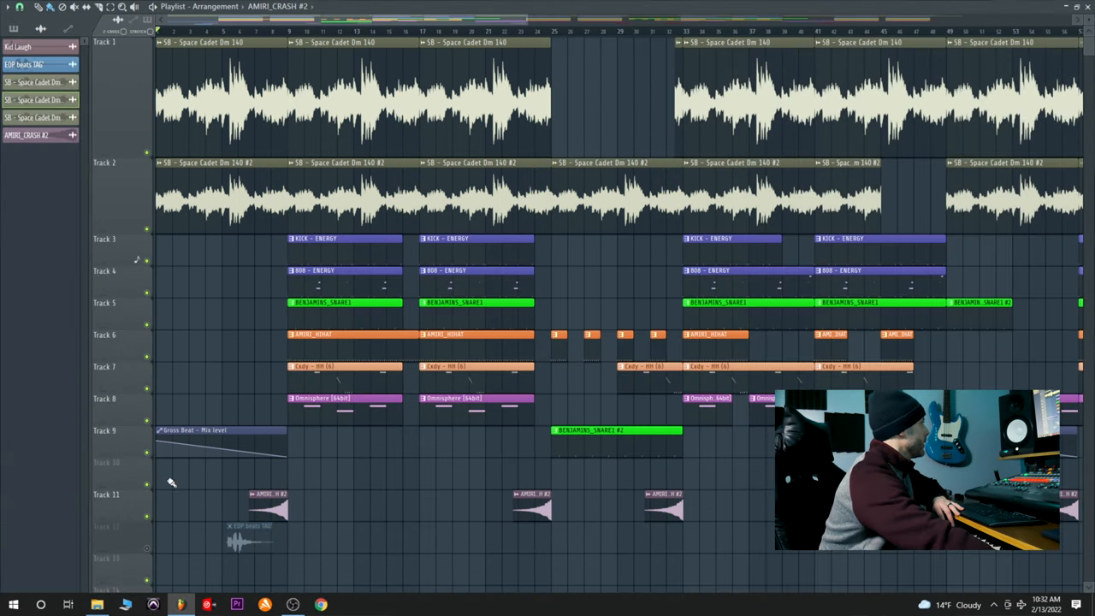
pyautogui.moveTo(265, 482)
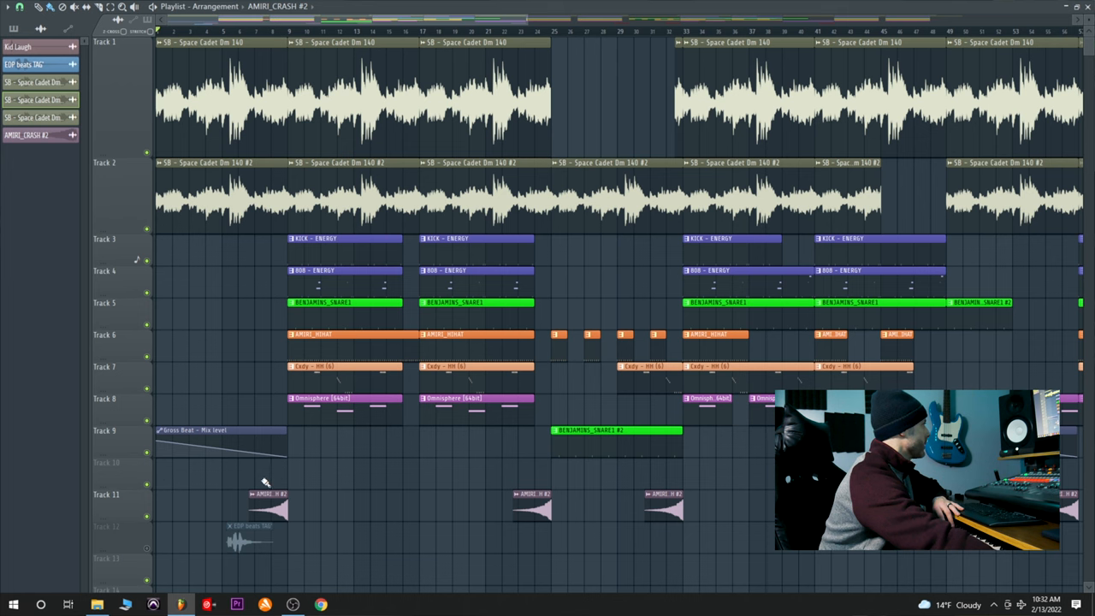
# - Scroll the Playlist down to reveal Arrangement_2's intro, verse, chorus and bridge sections
pyautogui.scroll(-3)
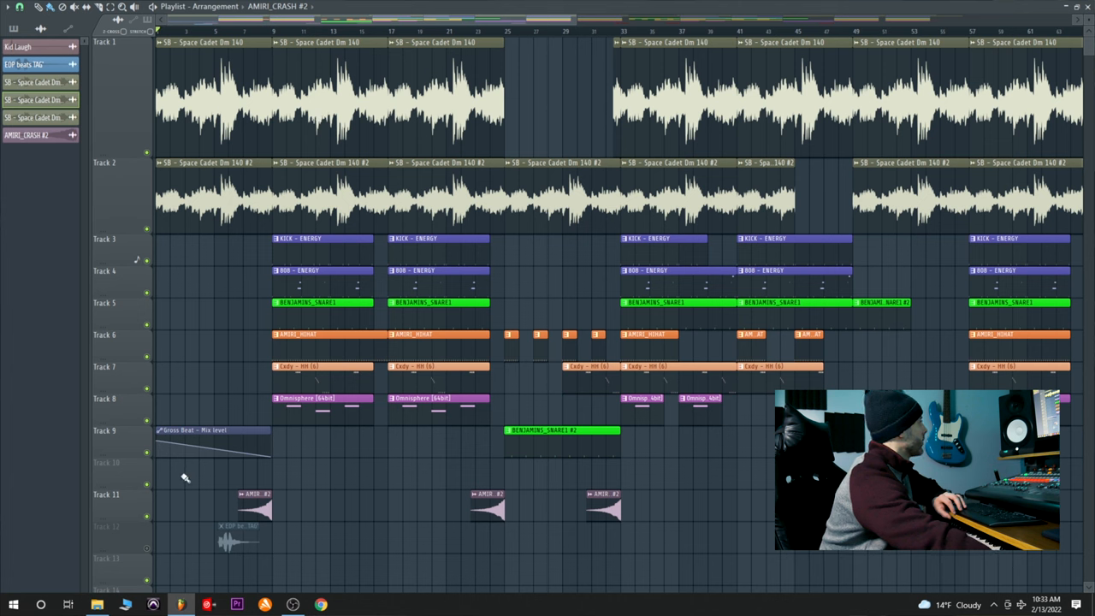
pyautogui.moveTo(332, 212)
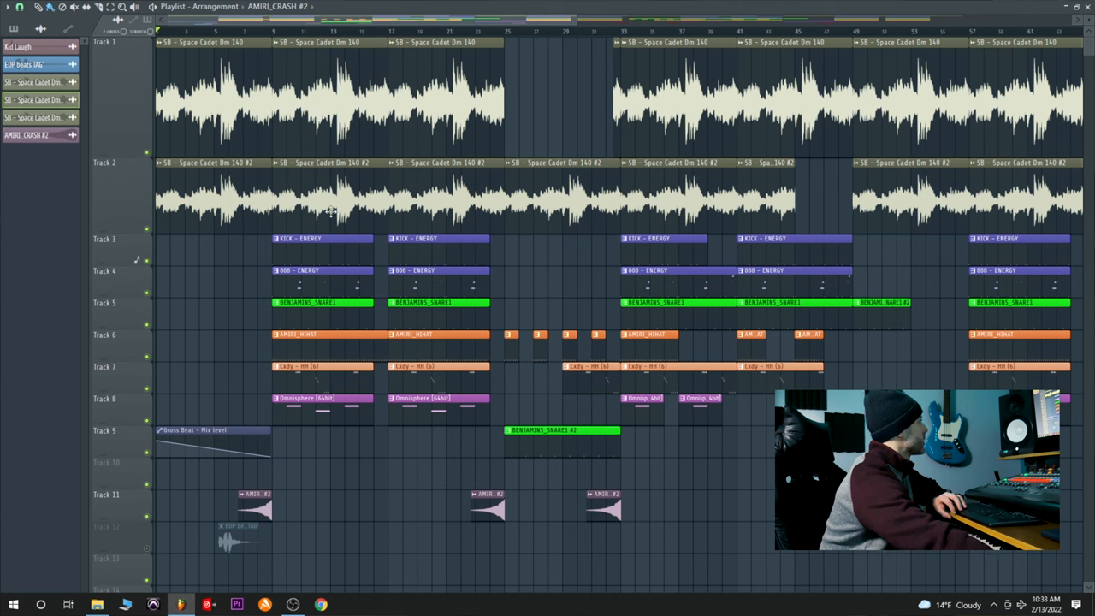
pyautogui.moveTo(492, 448)
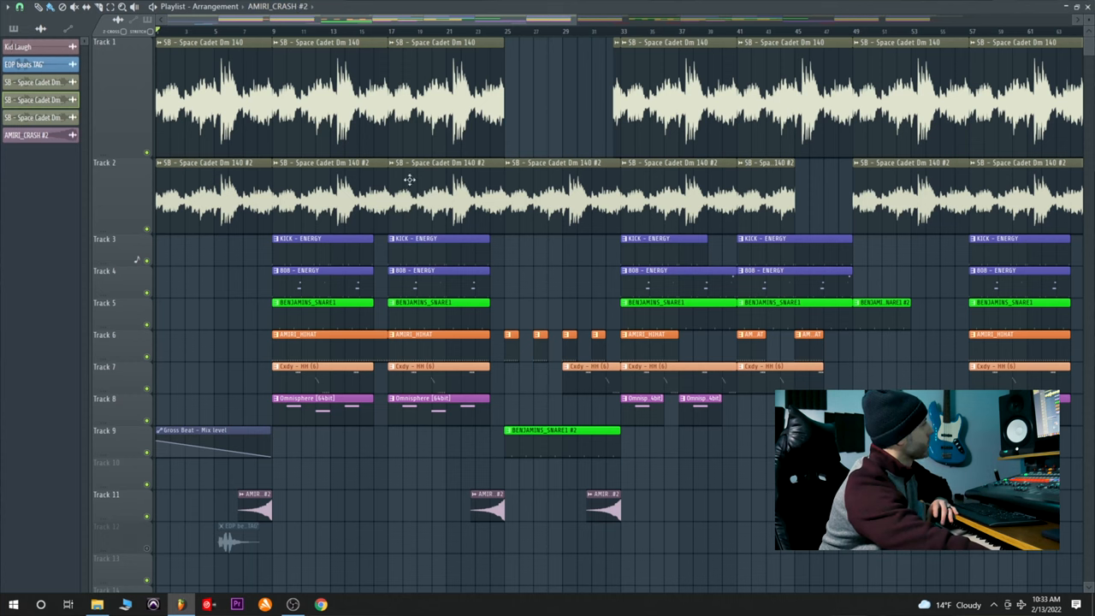
pyautogui.moveTo(431, 70)
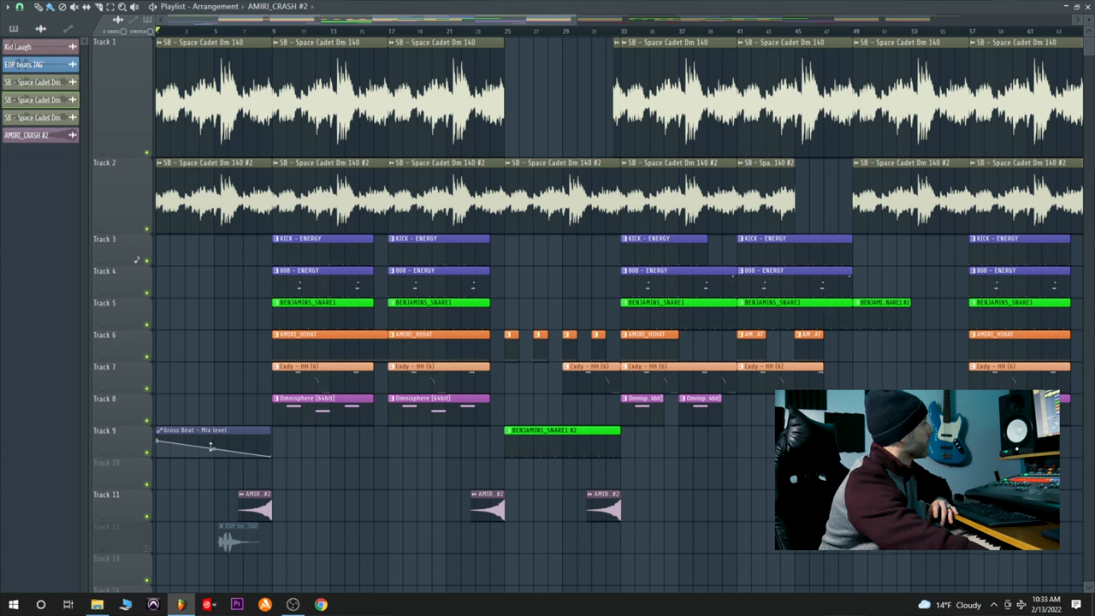
pyautogui.moveTo(187, 119)
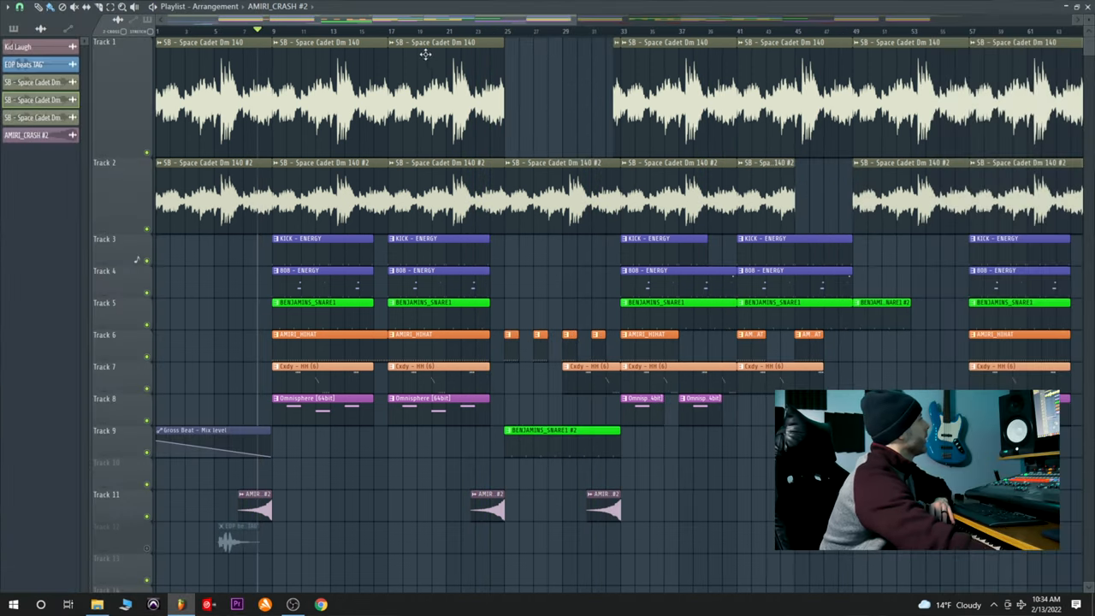
pyautogui.moveTo(352, 24)
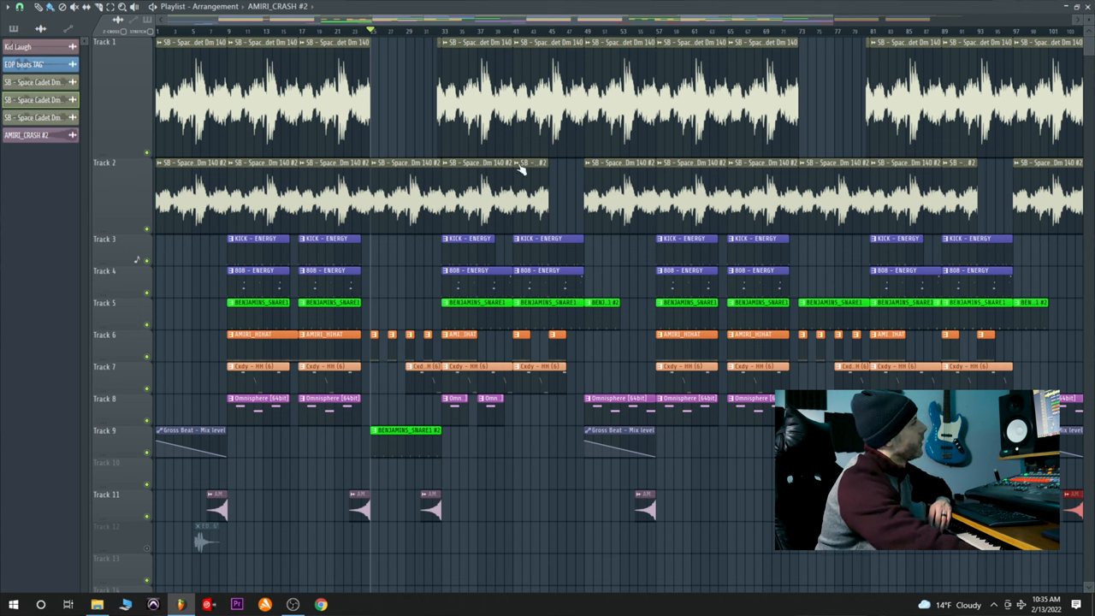
pyautogui.moveTo(739, 72)
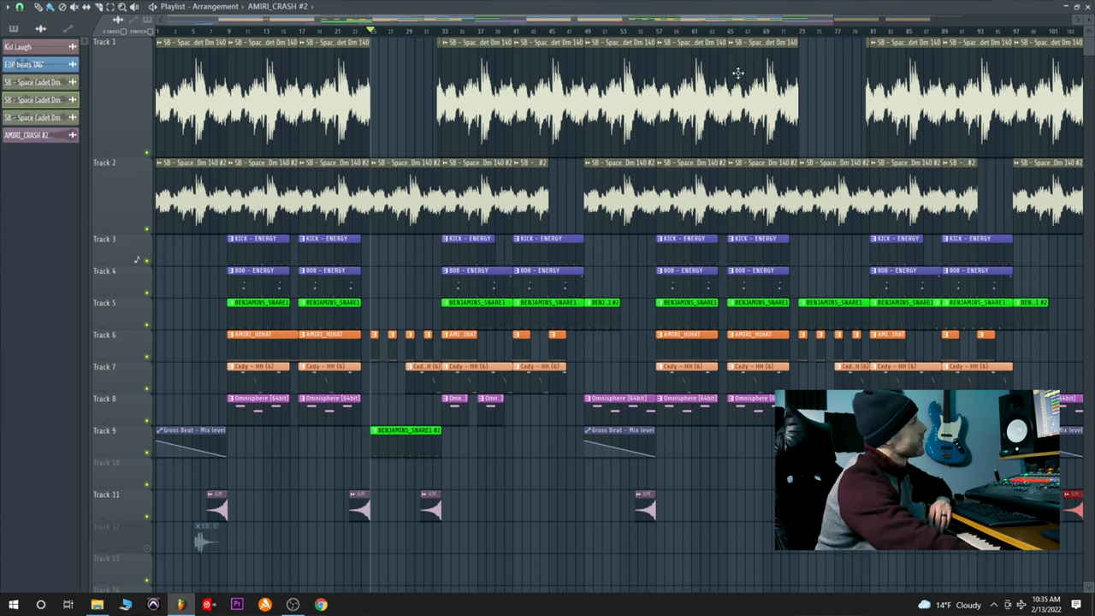
pyautogui.moveTo(609, 53)
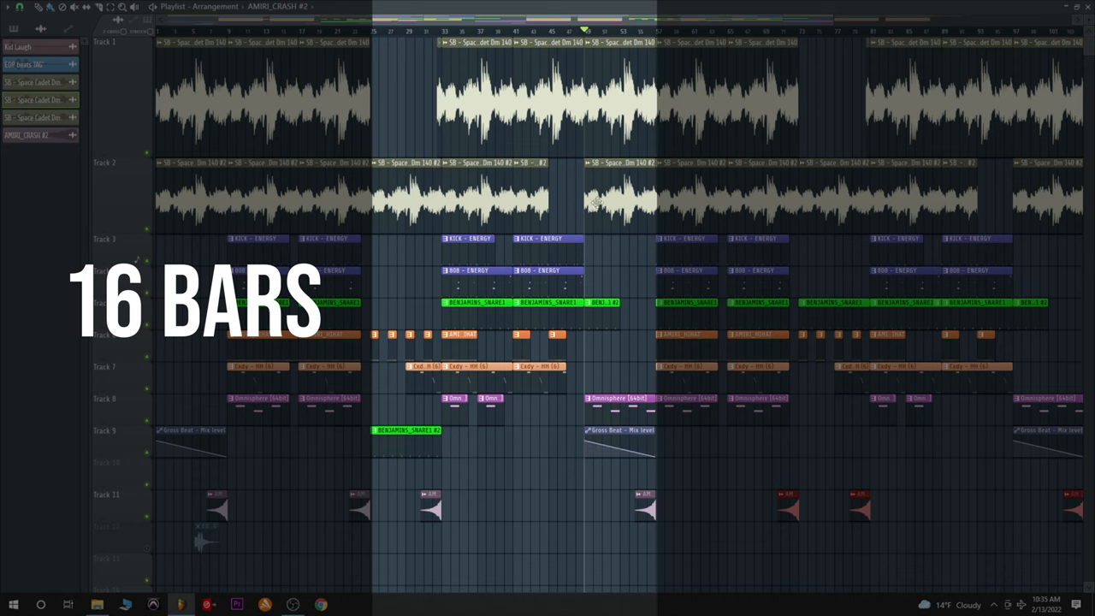
pyautogui.moveTo(571, 291)
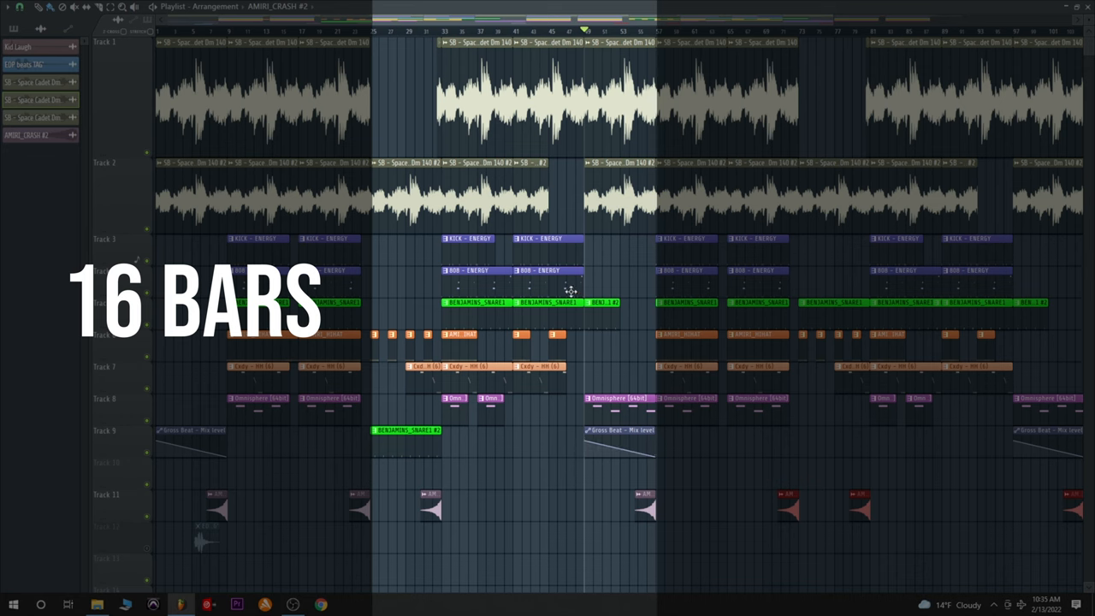
pyautogui.moveTo(538, 424)
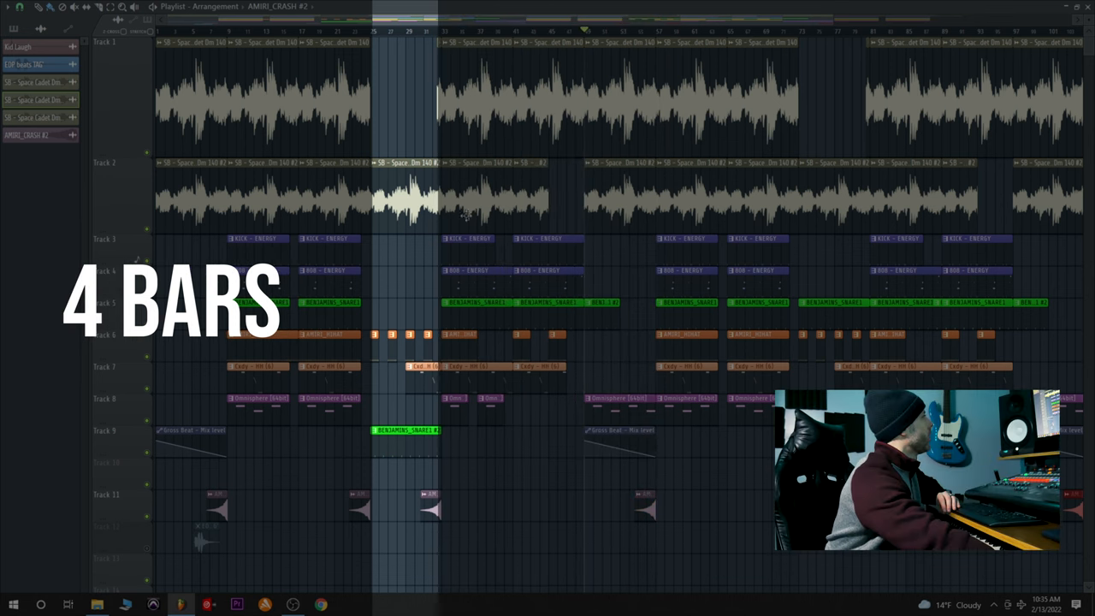
pyautogui.moveTo(494, 272)
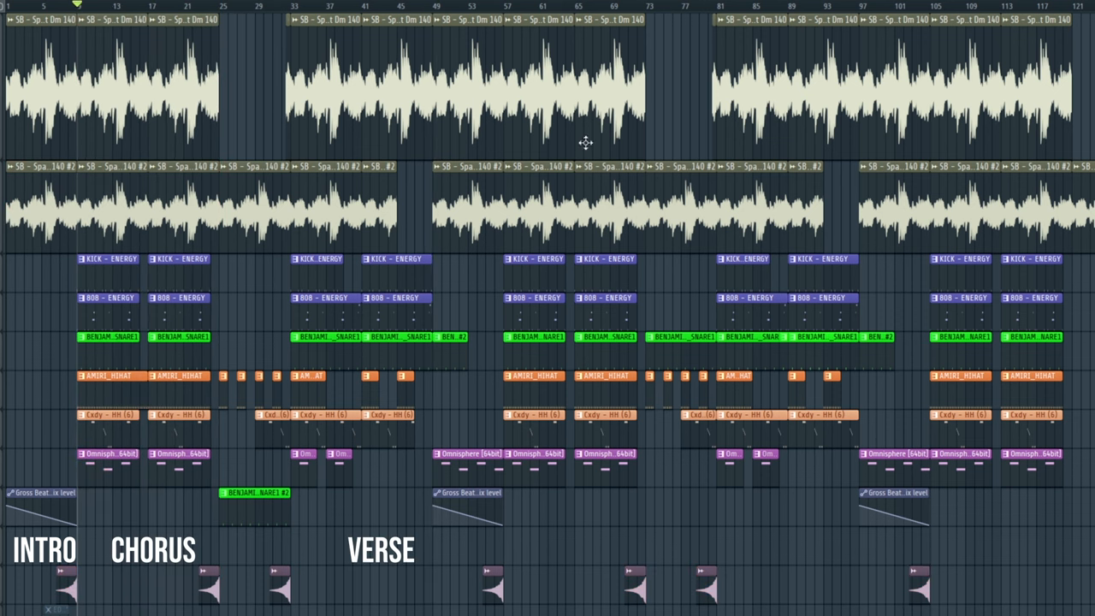
pyautogui.moveTo(555, 445)
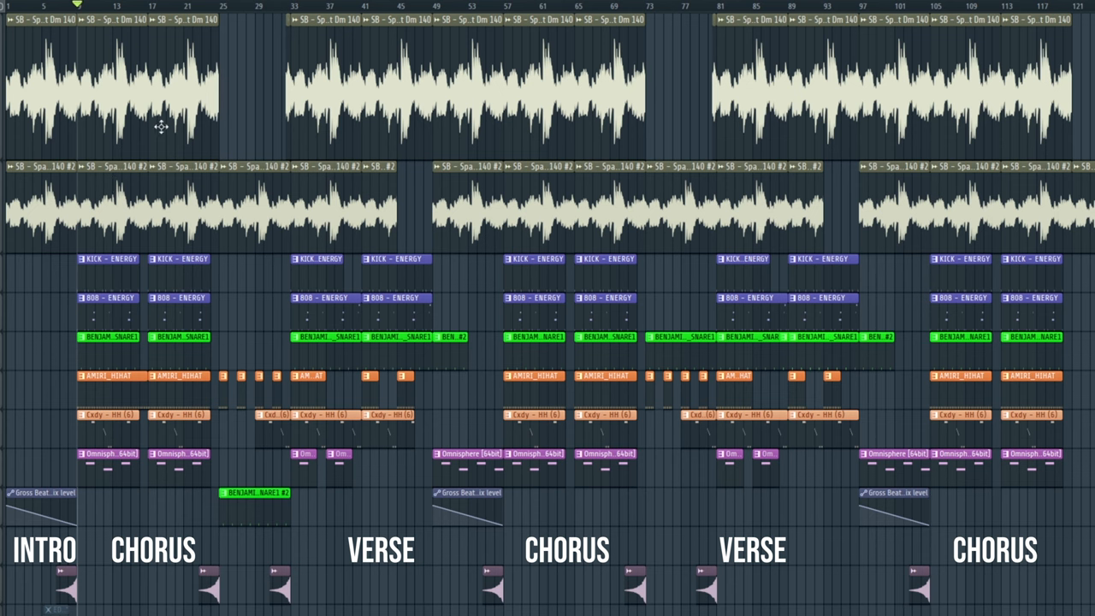
pyautogui.moveTo(804, 413)
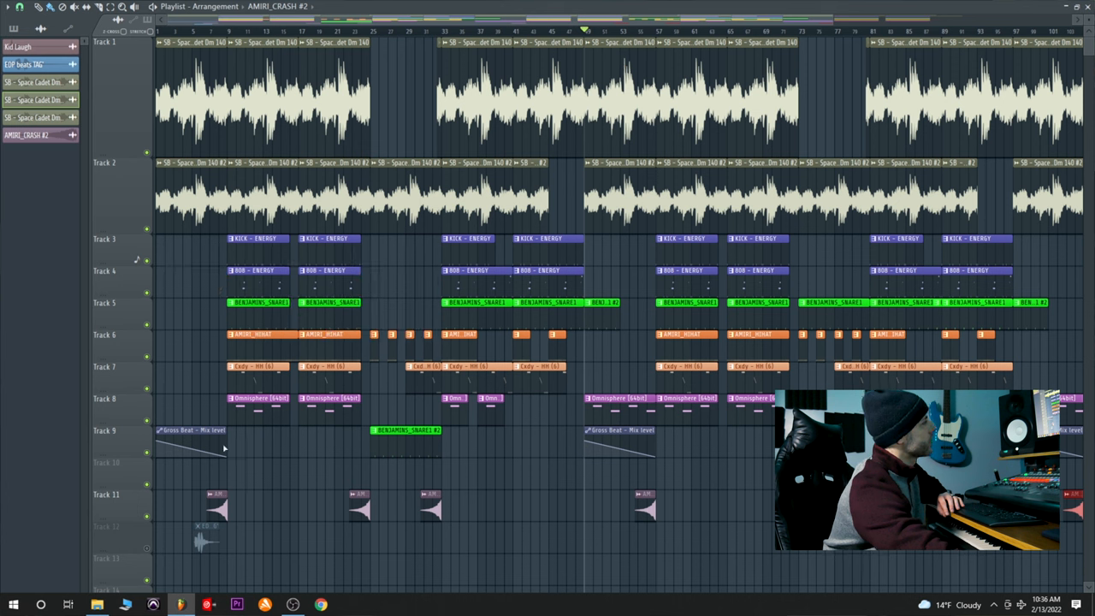
pyautogui.moveTo(705, 410)
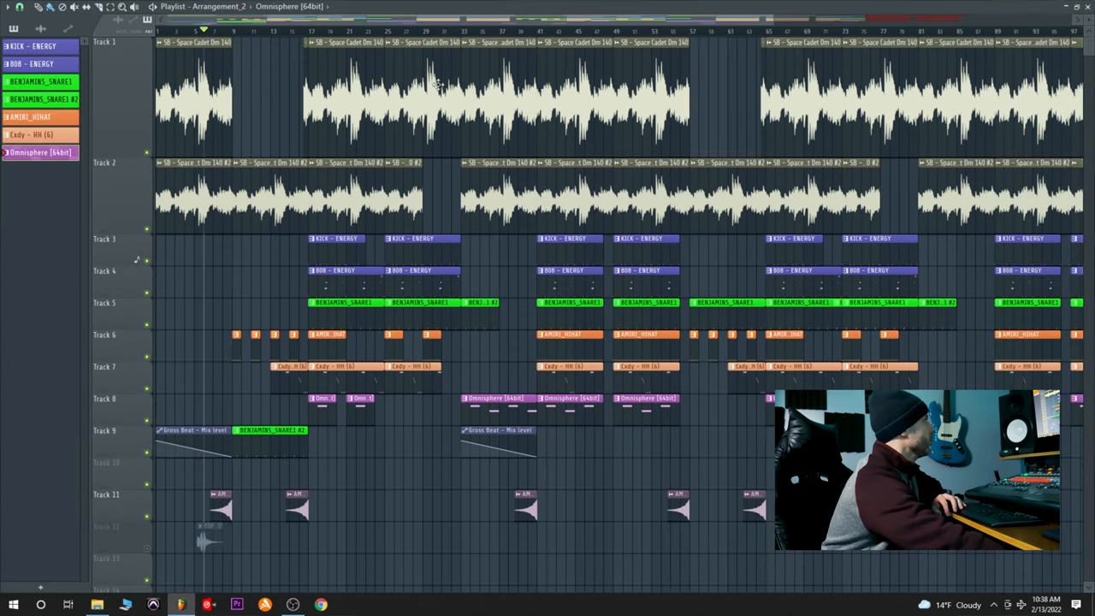
pyautogui.moveTo(288, 440)
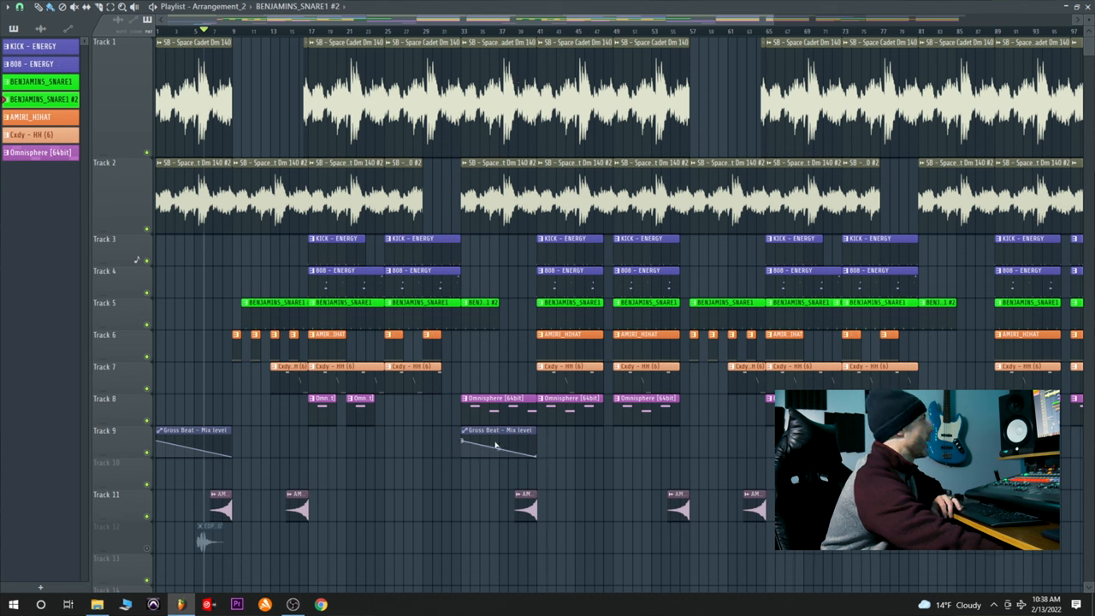
pyautogui.moveTo(664, 469)
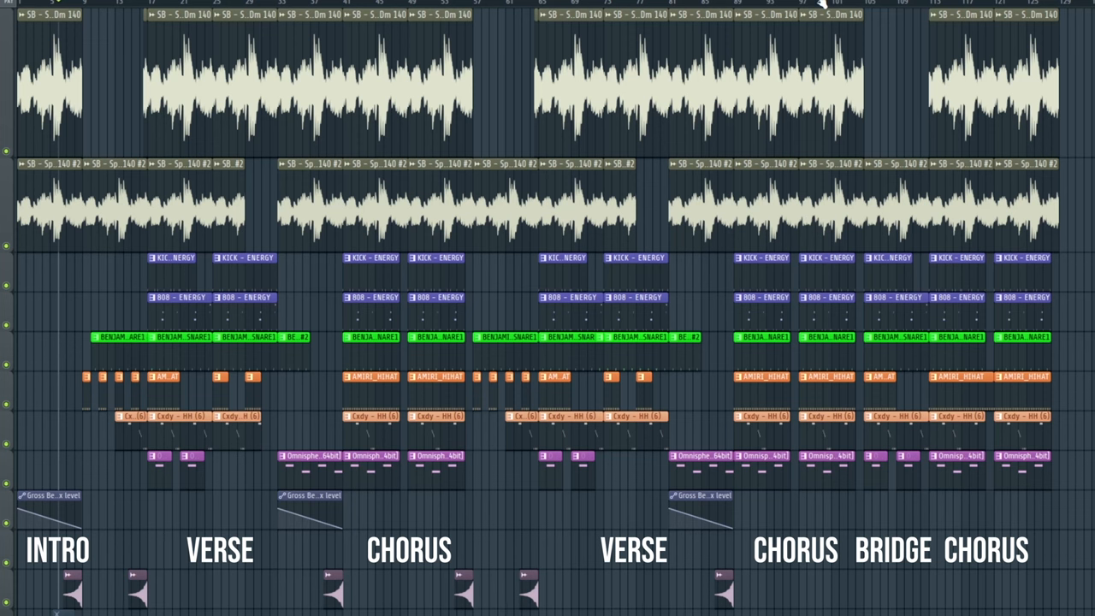
pyautogui.moveTo(816, 354)
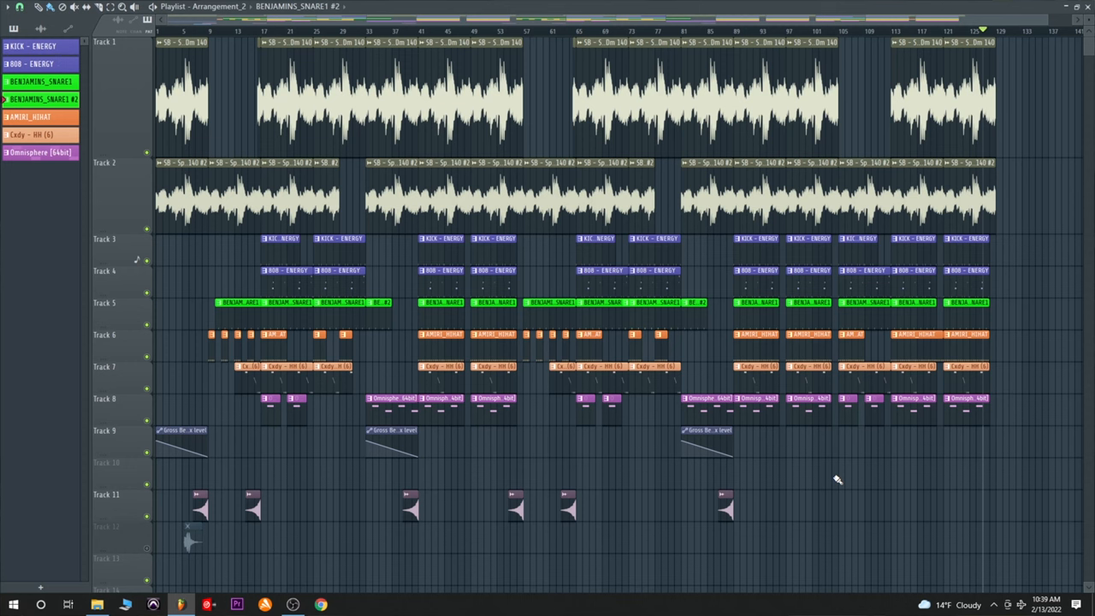
pyautogui.moveTo(866, 5)
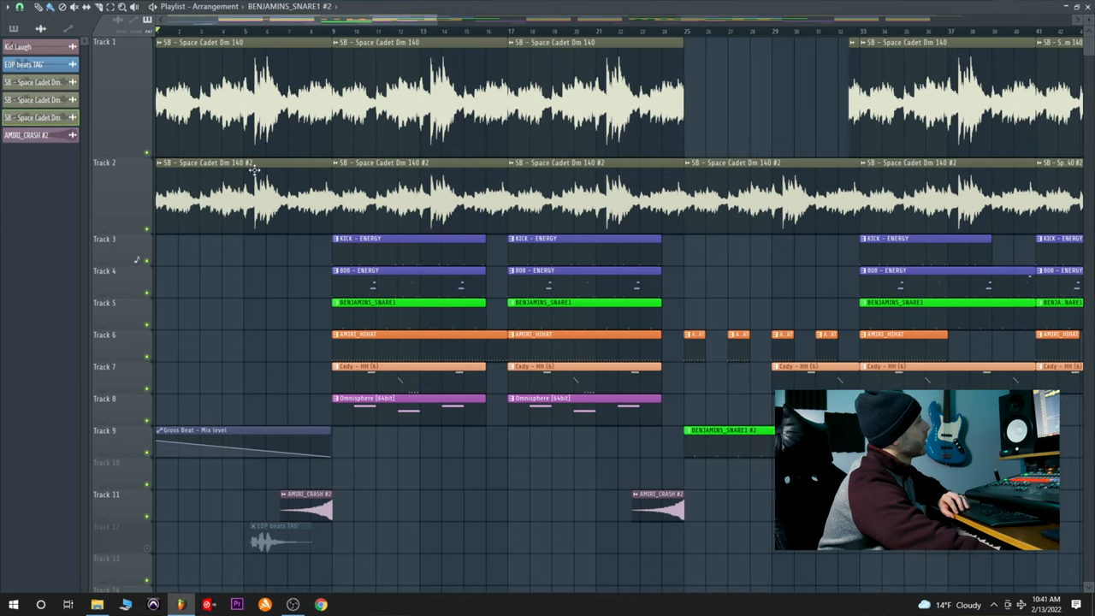
pyautogui.moveTo(317, 219)
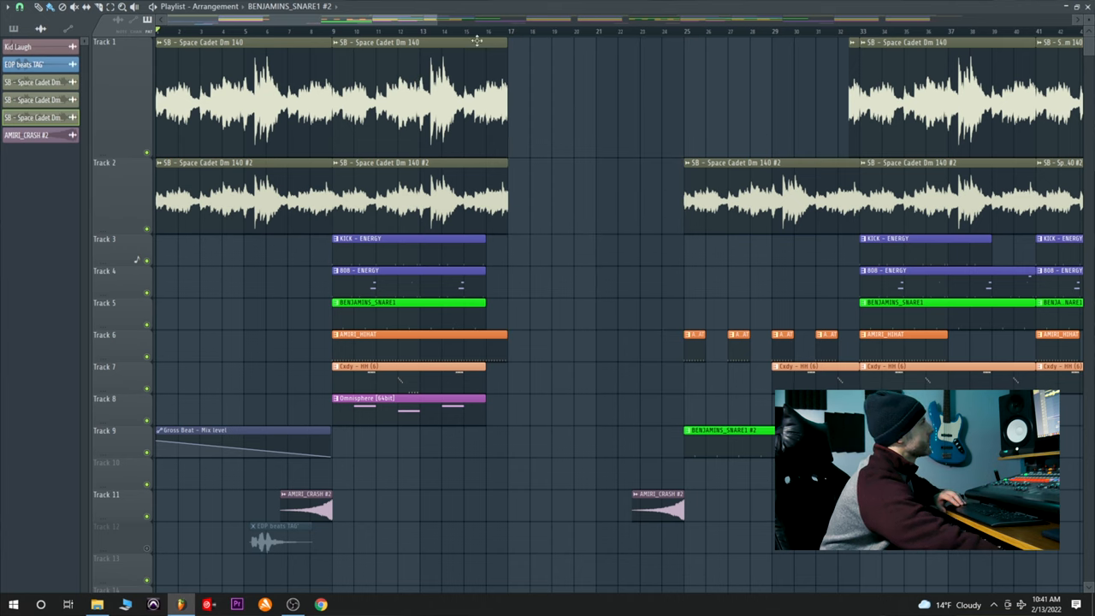
pyautogui.moveTo(339, 41)
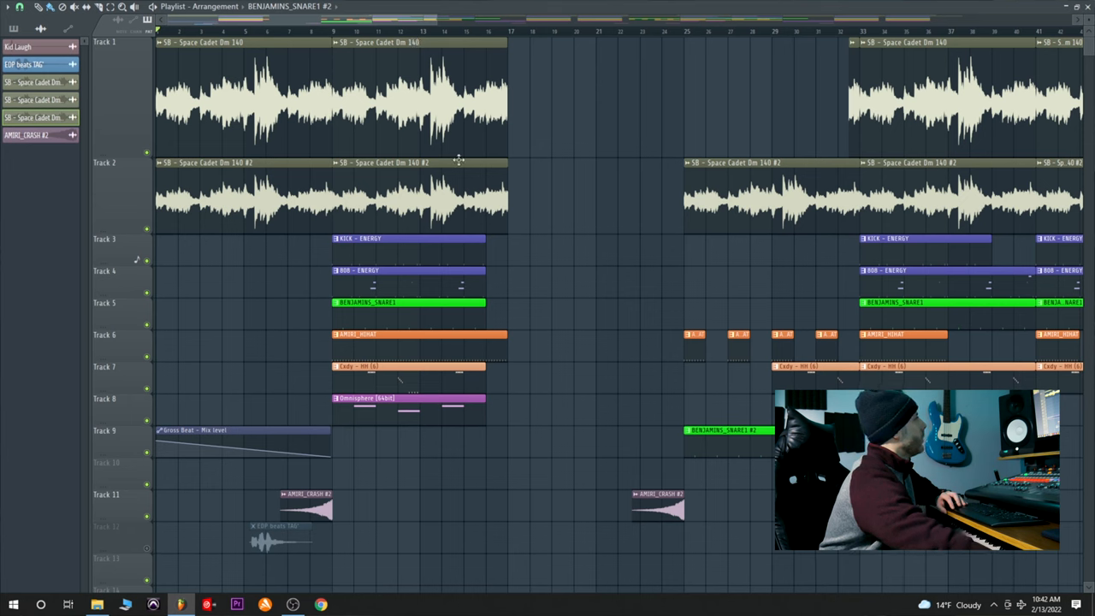
pyautogui.moveTo(437, 174)
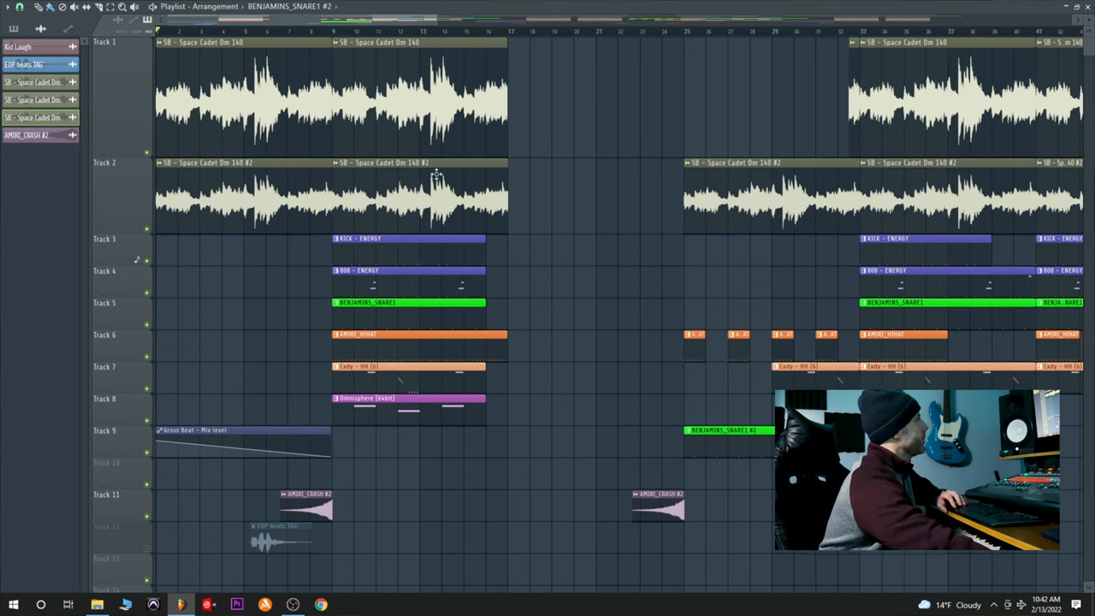
pyautogui.moveTo(443, 94)
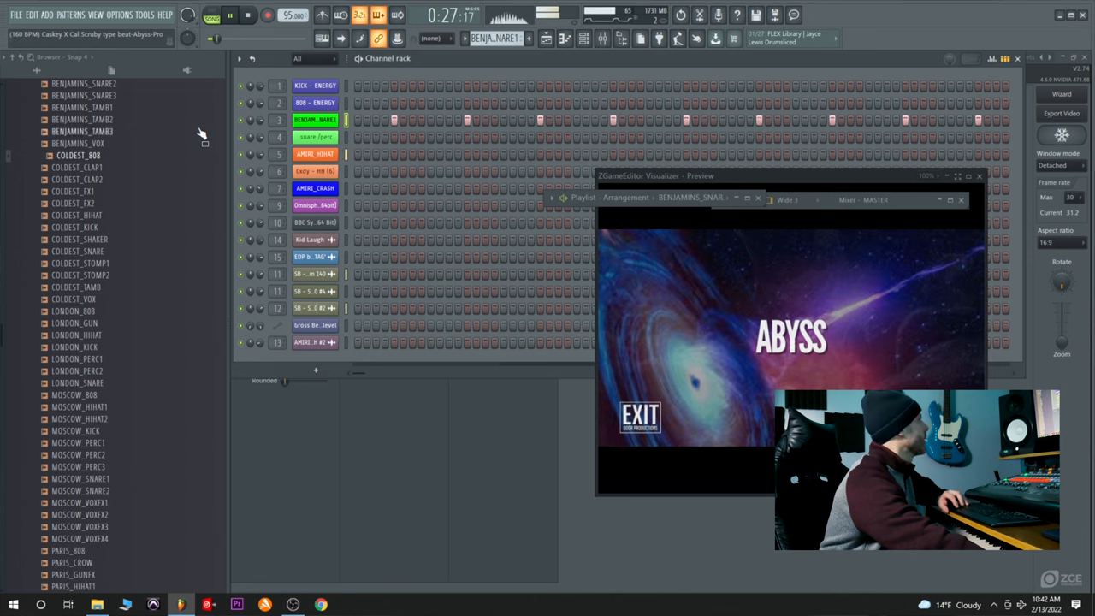
# - Switch the view to the Channel Rack with the Visualizer preview showing the Abyss artwork
pyautogui.click(248, 15)
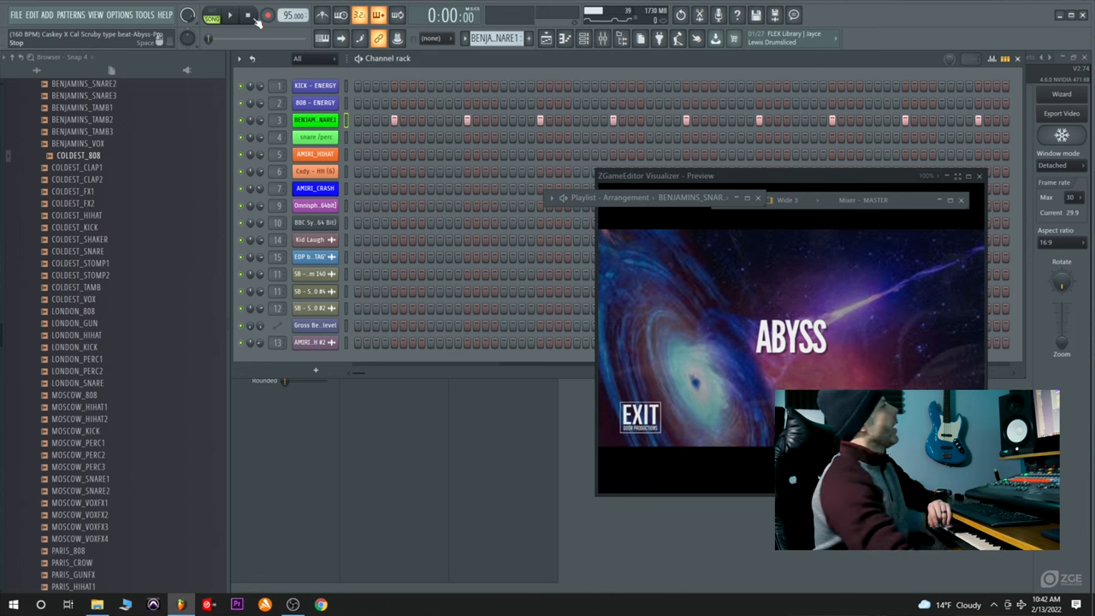